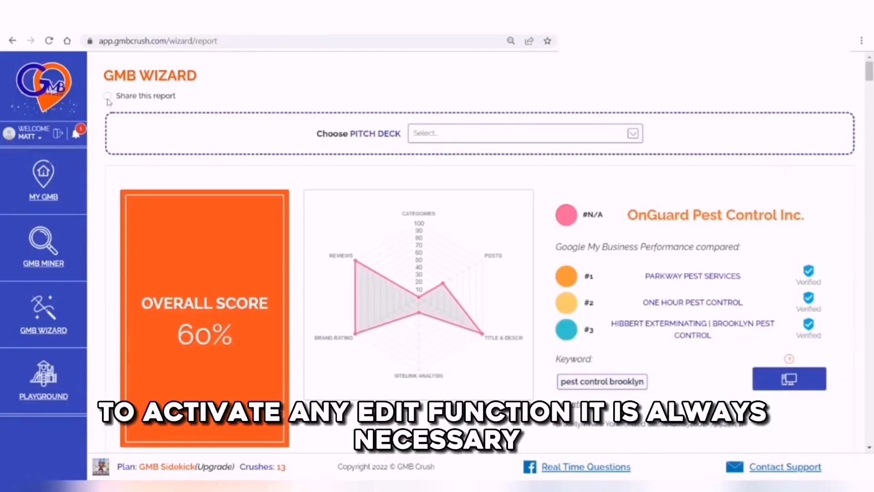
Enable 'Share this report' on the OnGuard Pest Control audit to generate a shareable link
left_click(108, 96)
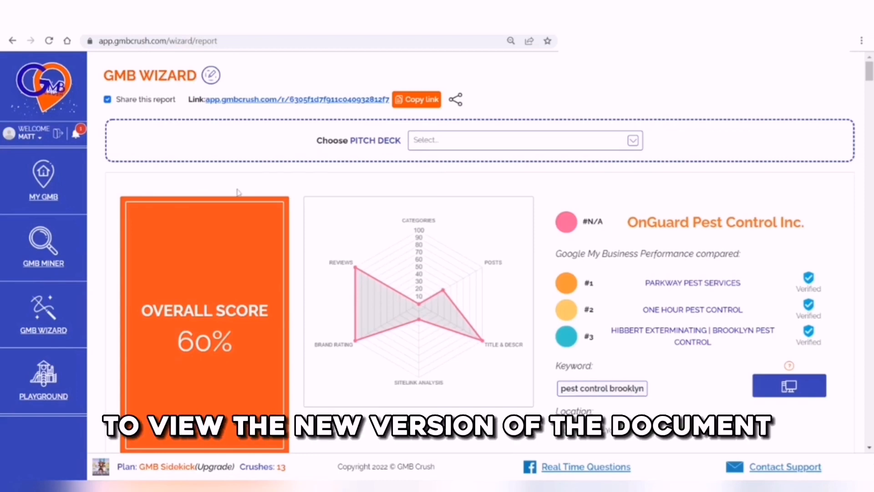
Mark the Categories section as Hidden for the shared link and save the change
scroll("down", 3)
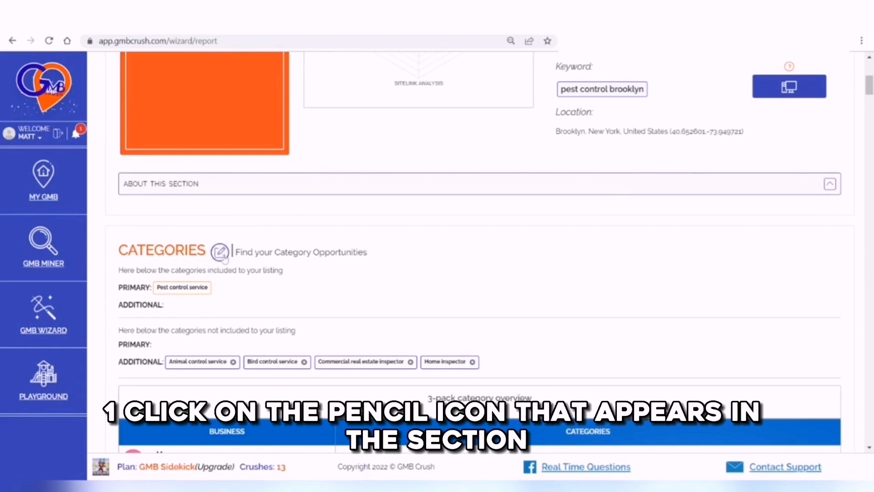
left_click(218, 251)
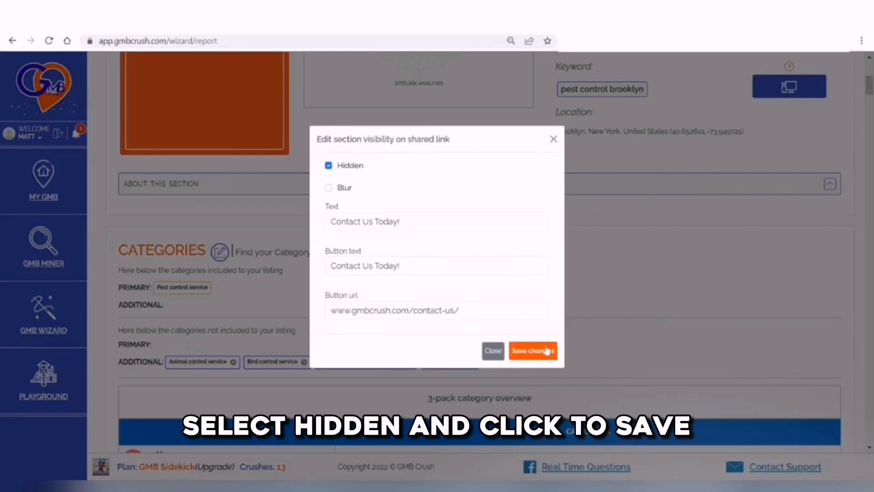
left_click(533, 350)
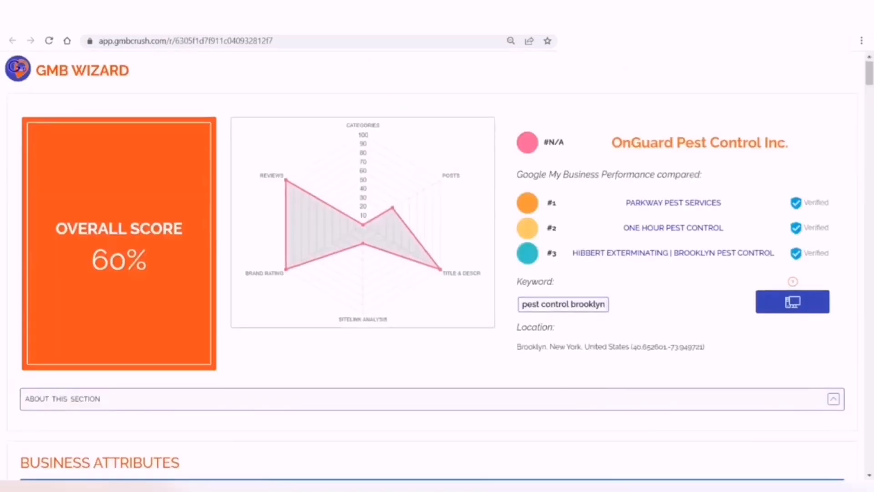
scroll("down", 3)
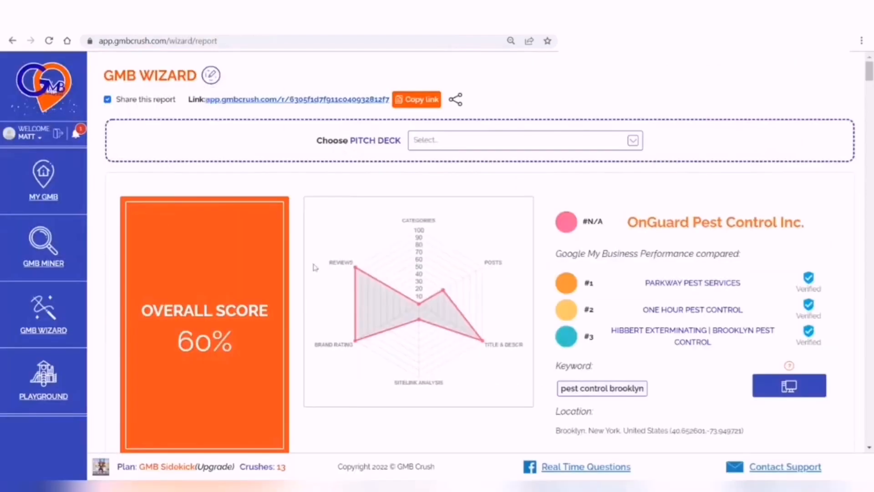
Reopen the Categories section's shared-link visibility settings via its pencil icon
scroll("down", 3)
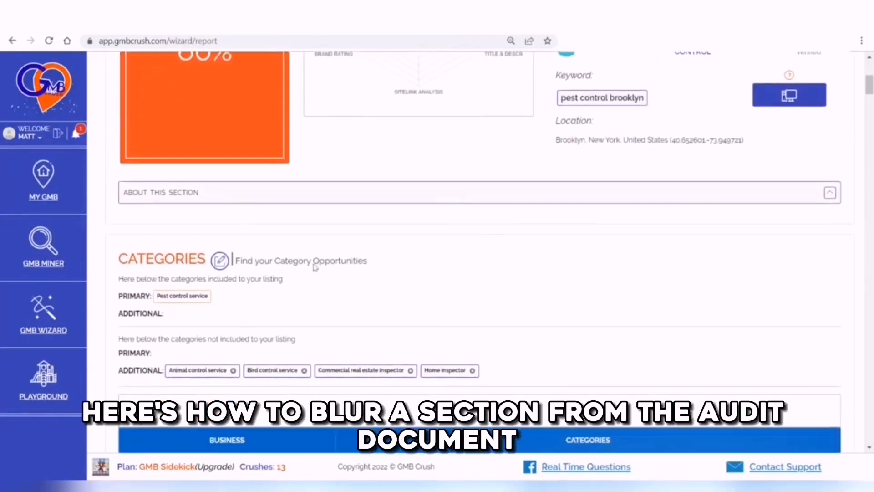
scroll("down", 3)
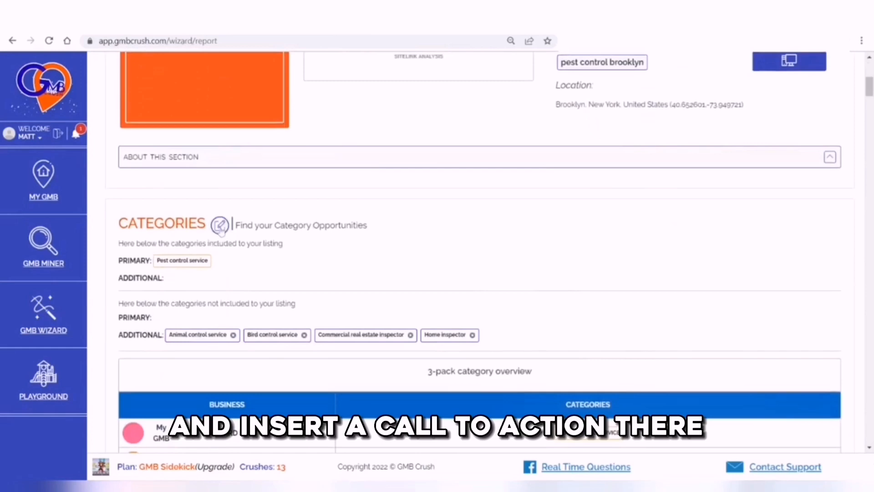
left_click(219, 225)
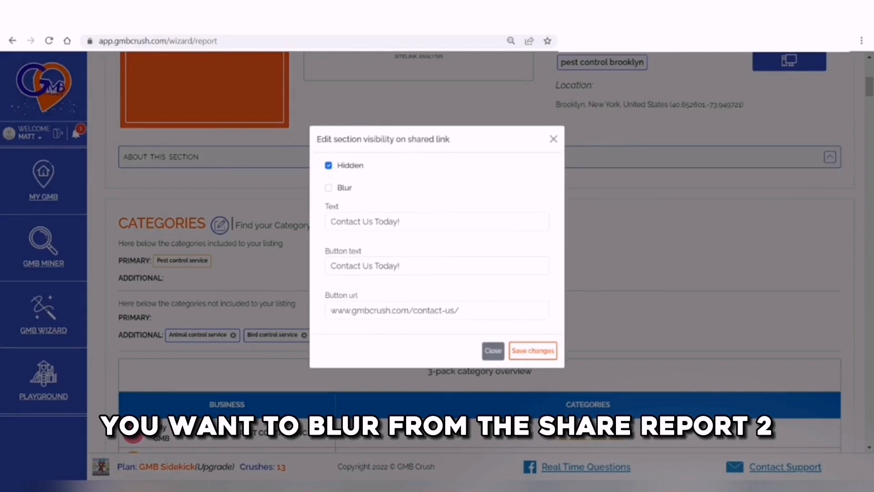
Switch Categories to Blur with 'Unlock this section' text linking to the contact page, and save
left_click(328, 187)
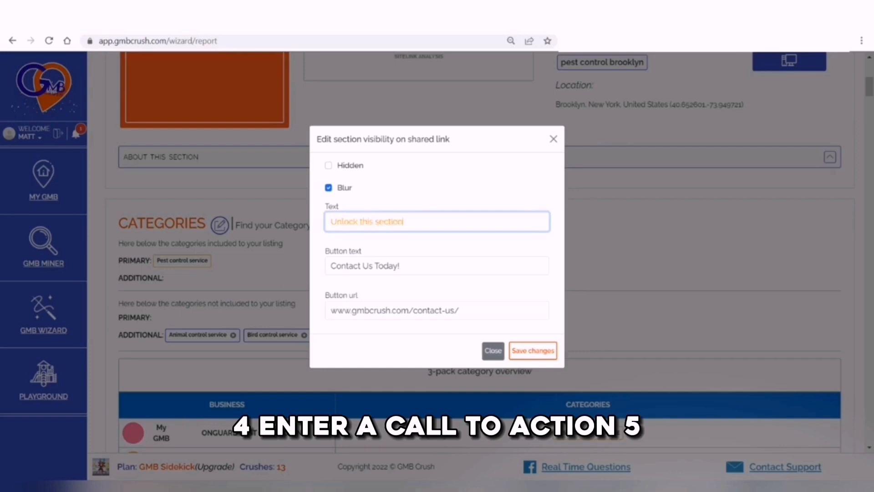
left_click(437, 309)
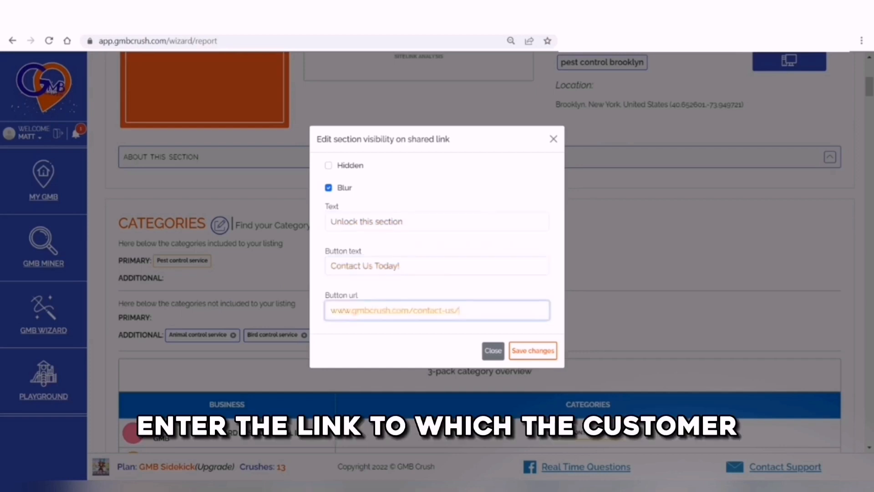
left_click(532, 350)
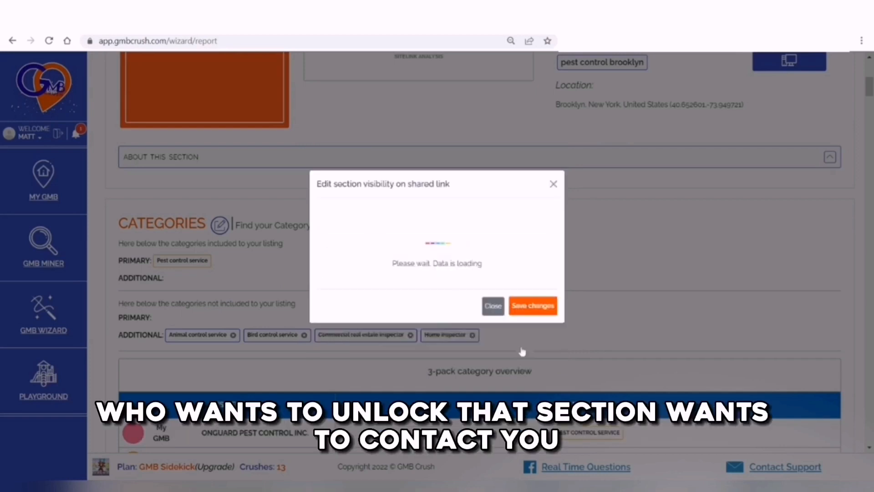
left_click(493, 306)
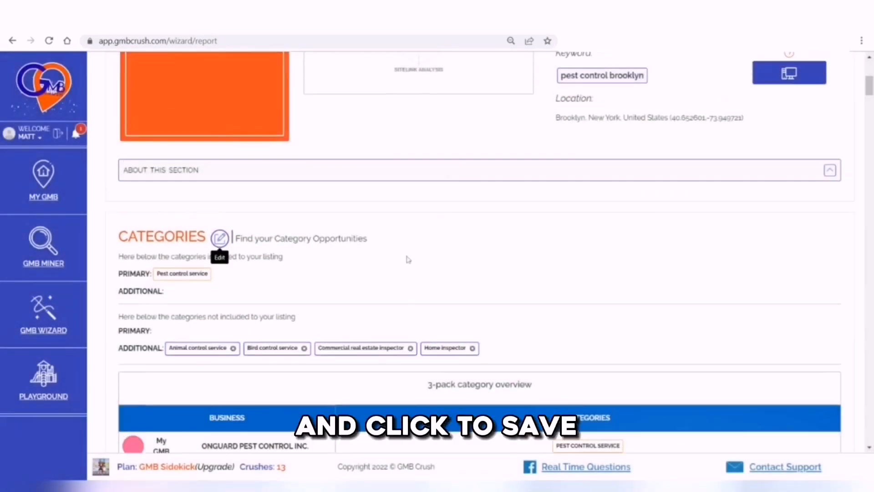